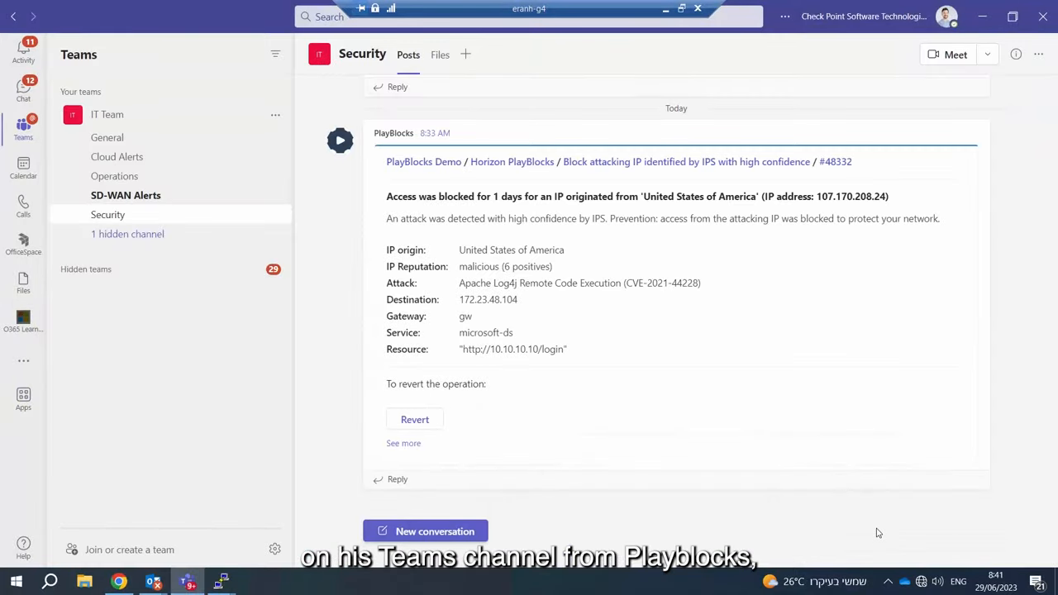
- Ping 172.23.48.104 from the attacker host to verify connectivity is blocked
click(403, 443)
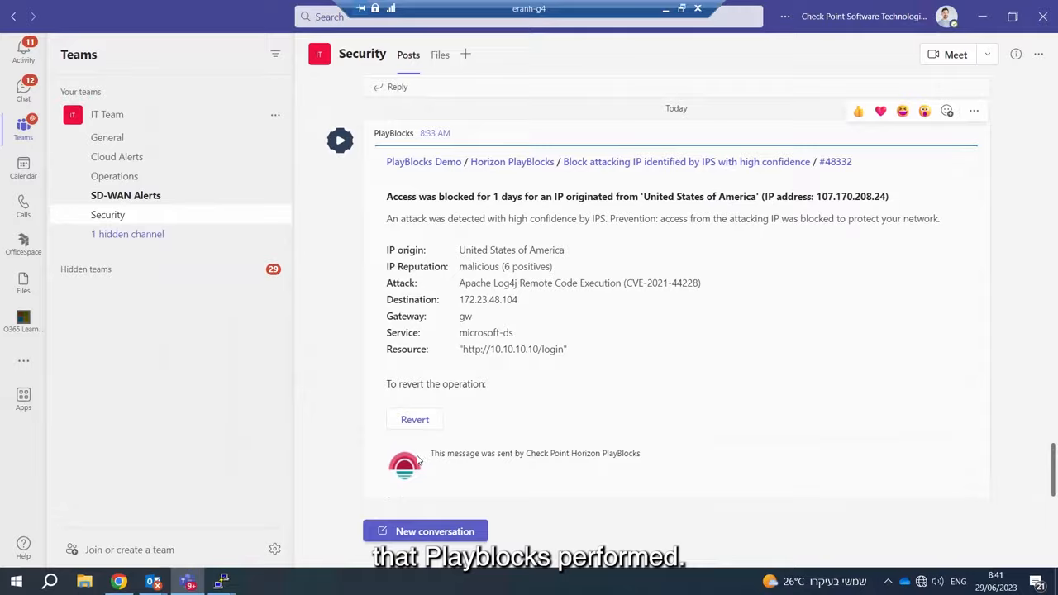
click(152, 581)
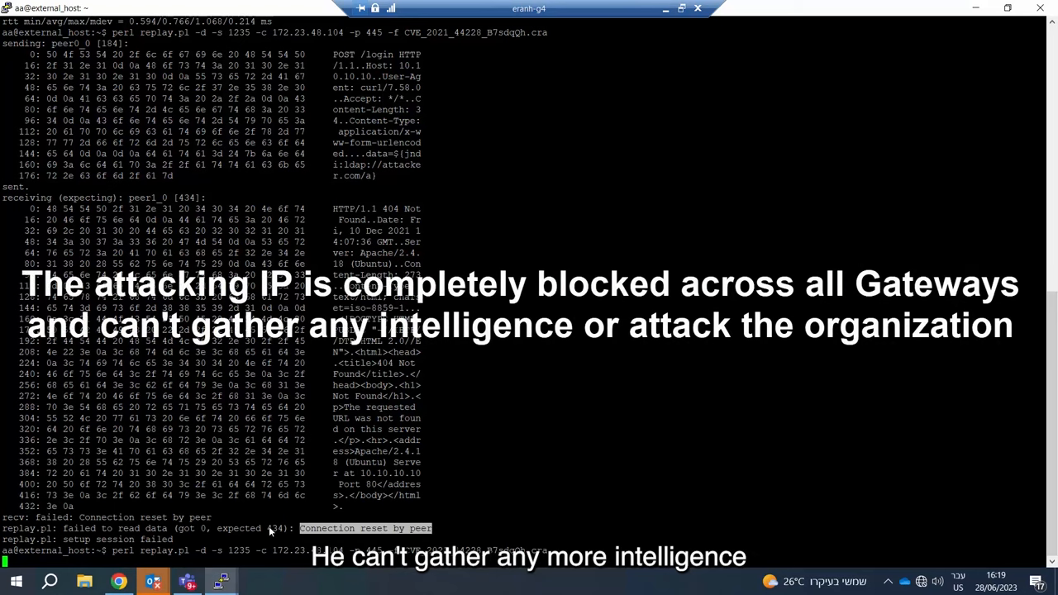
text(ping 172.23.48.104)
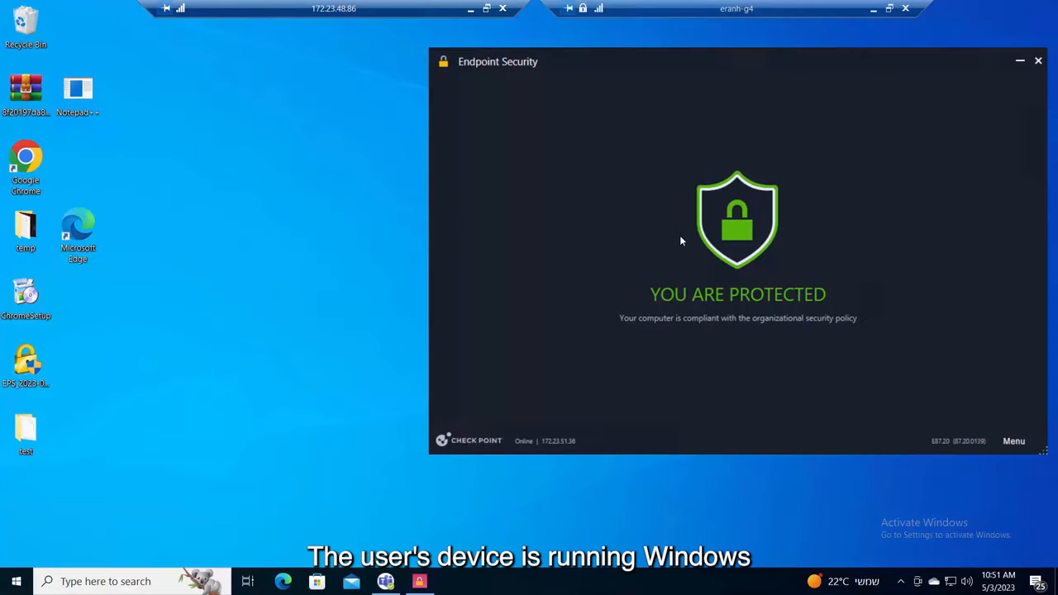
mouse_move(888, 296)
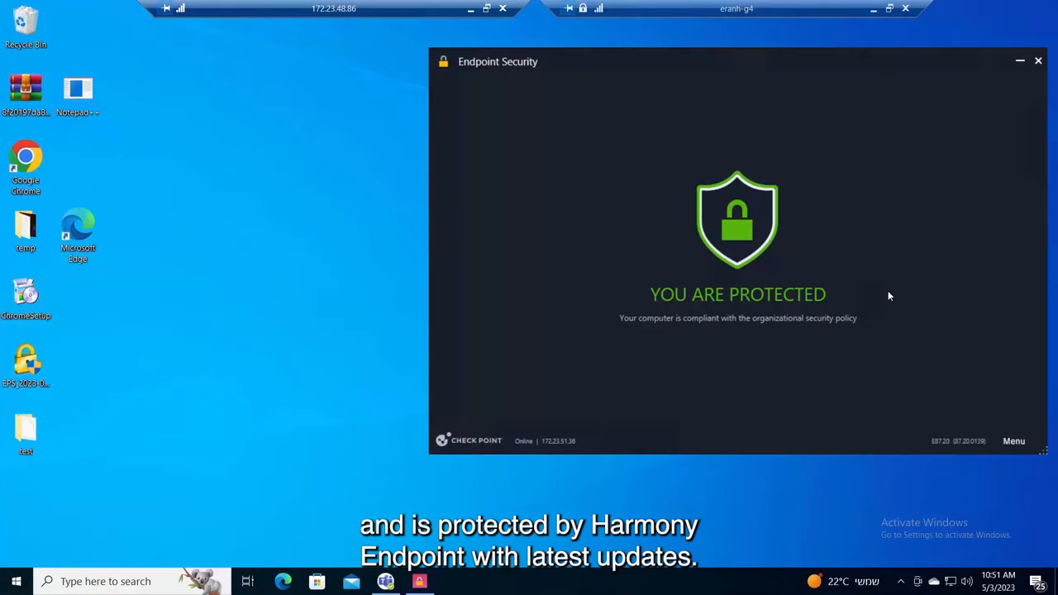
mouse_move(591, 352)
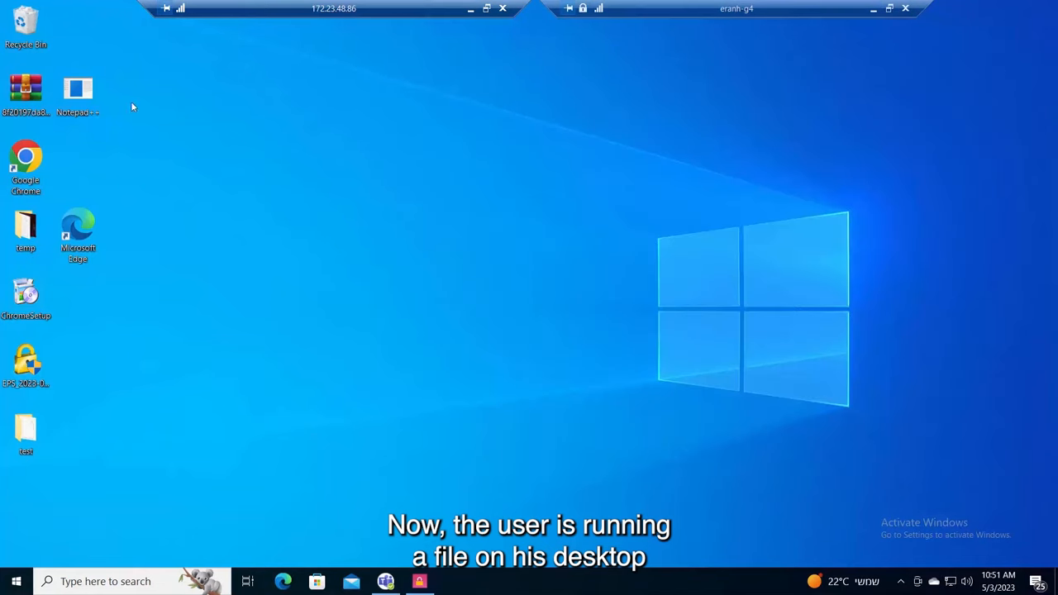
- Run the ransomware sample file stored on the Windows desktop
double_click(77, 89)
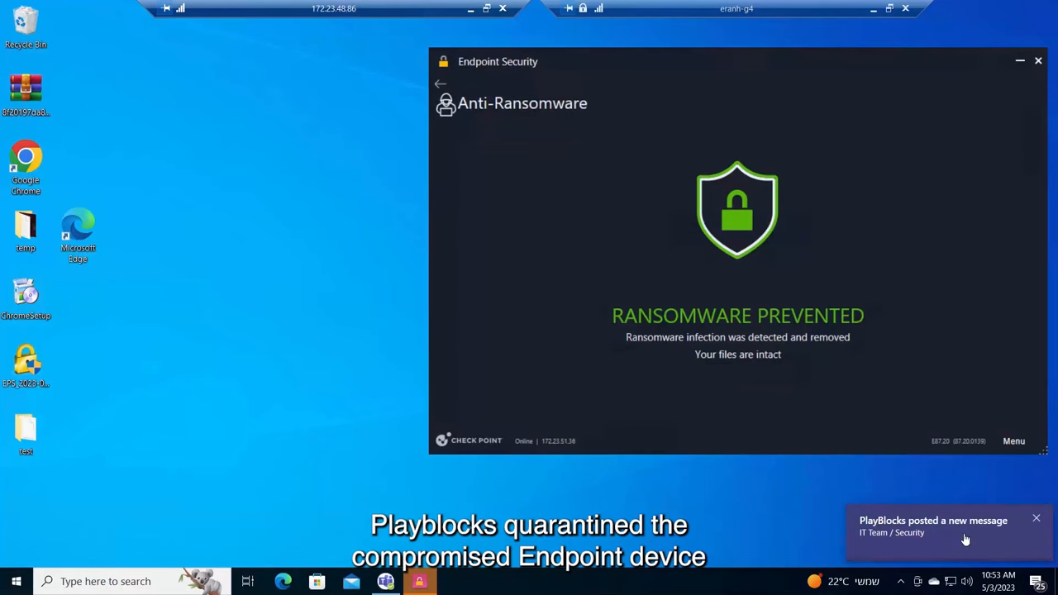
- View the quarantine page blocking web browsing, then bring Teams forward to test access
click(942, 529)
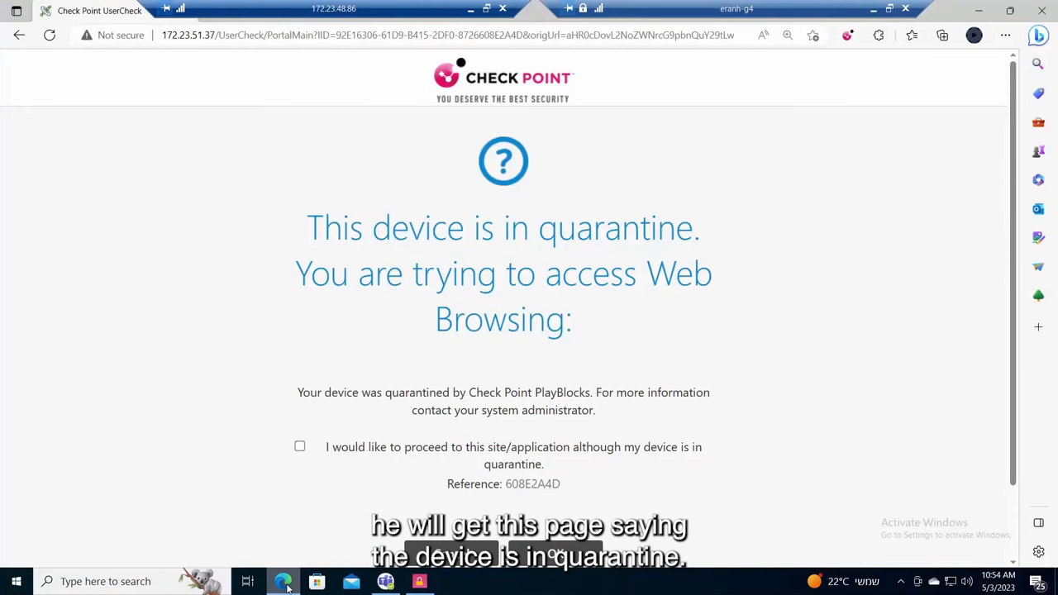
click(385, 582)
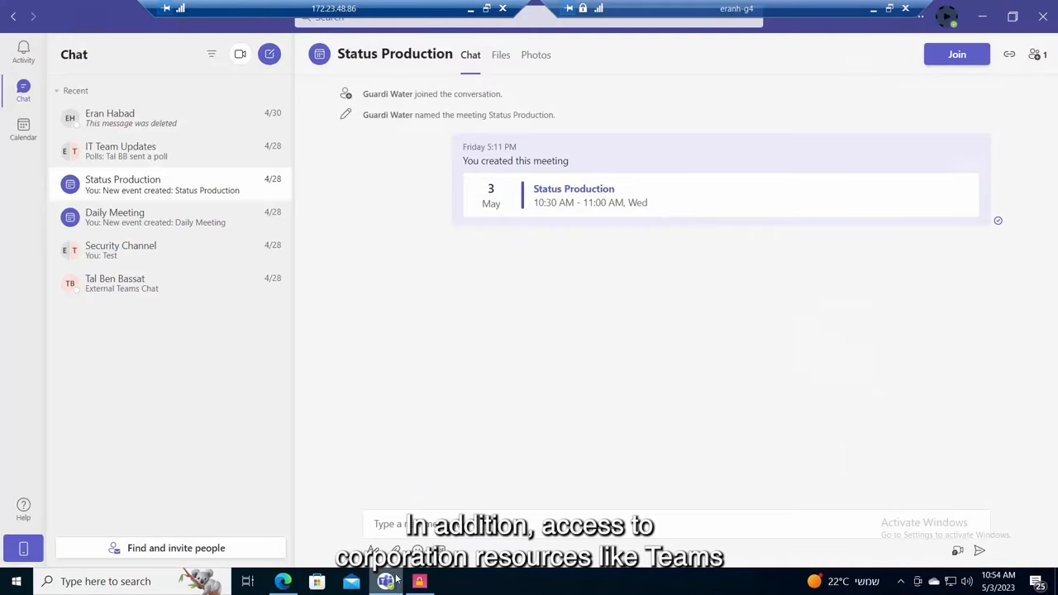